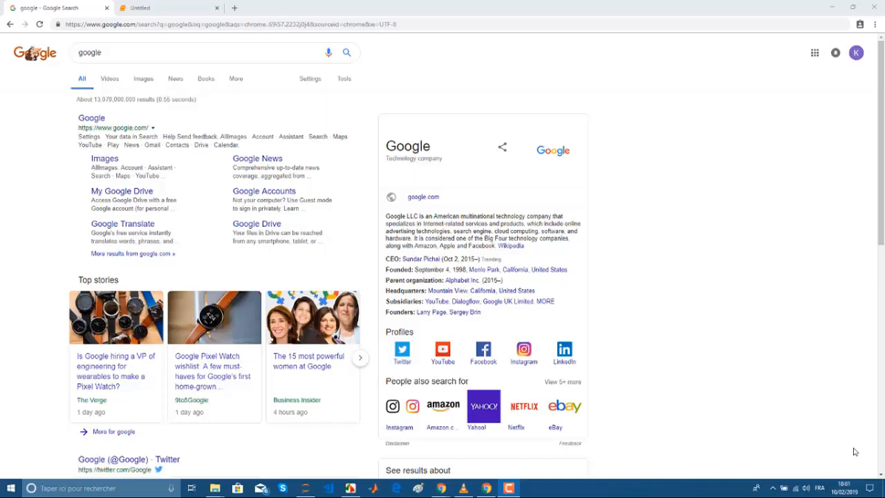
Show the Untitled notebook and scroll past the SMTPAuthenticationError traceback to the sendmail cell
click(159, 7)
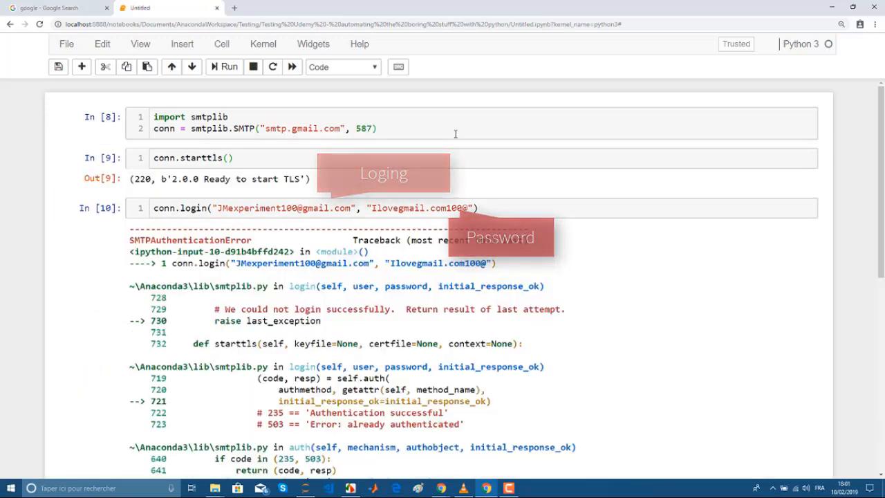
scroll(down, 3)
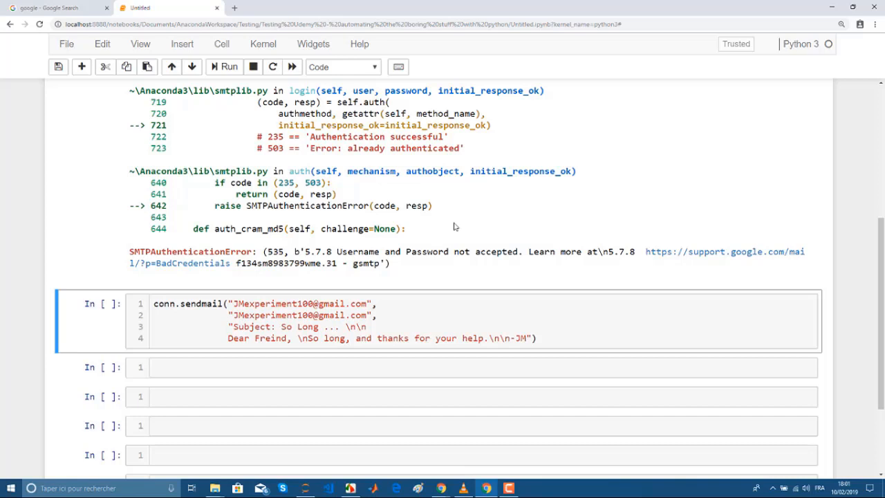
double_click(358, 251)
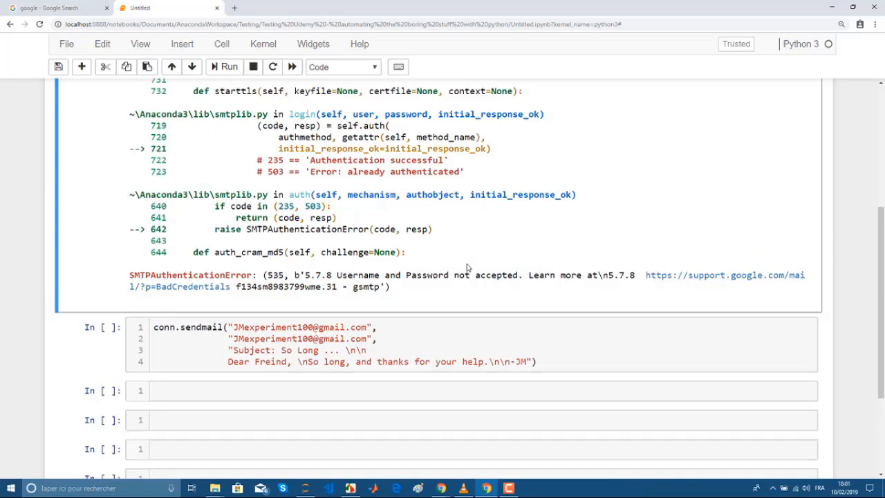
Open the Google Account settings from the account menu on the Google page
click(52, 7)
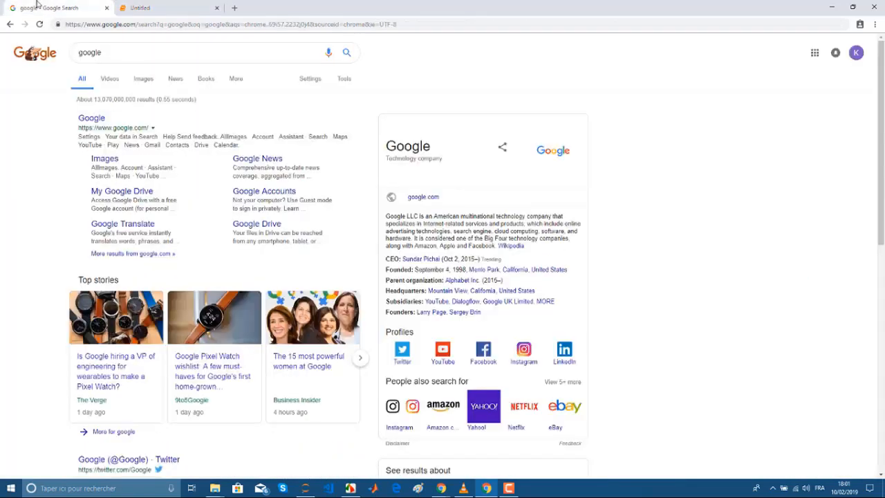
click(855, 52)
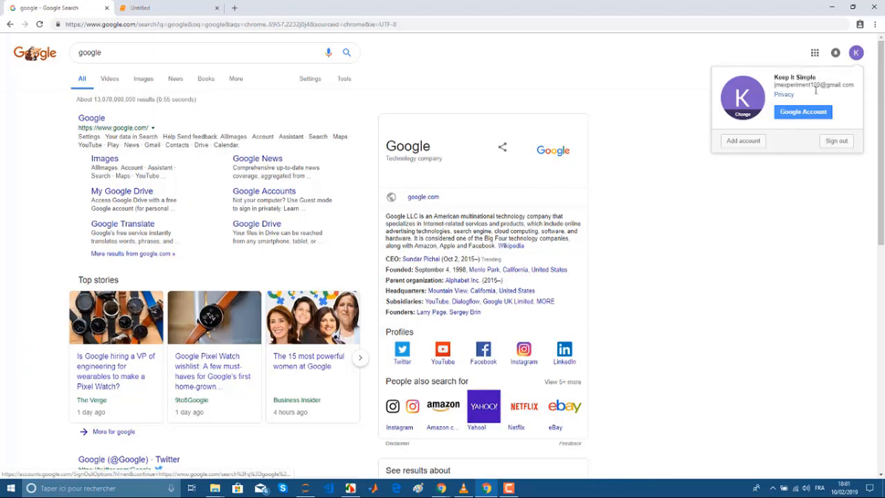
click(803, 111)
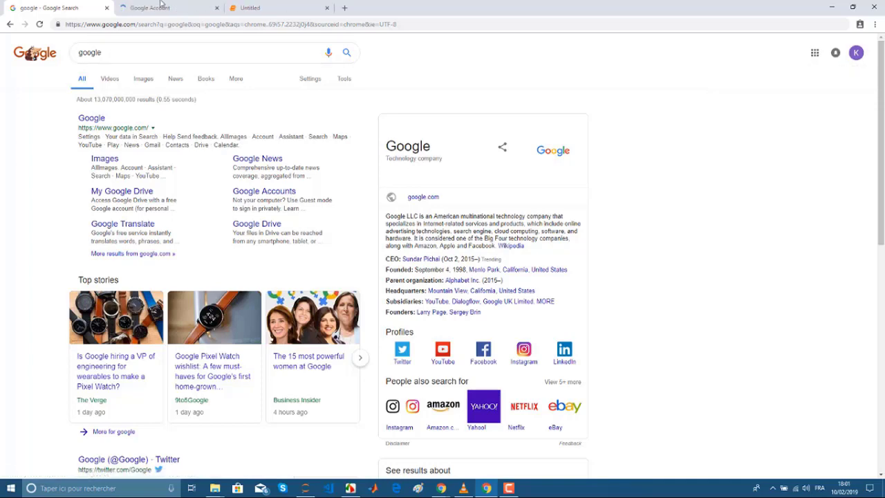
click(162, 8)
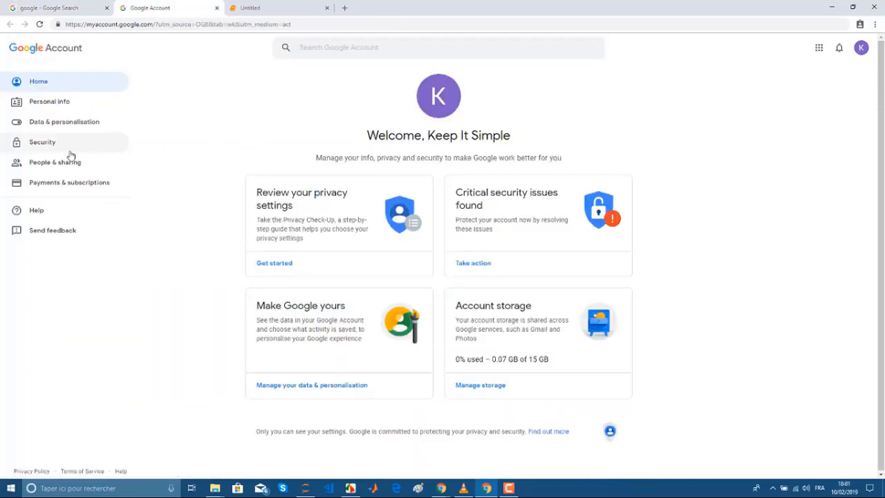
Turn on Less secure app access under Security, then return to the notebook
click(42, 142)
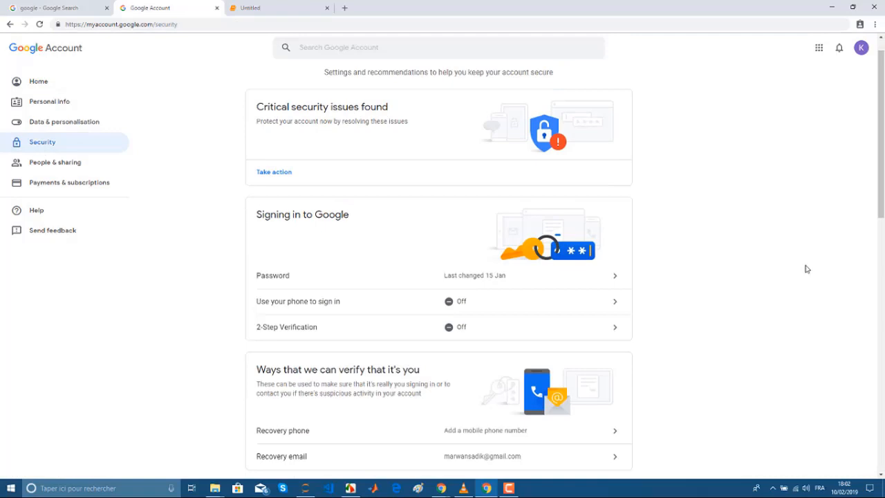
scroll(down, 3)
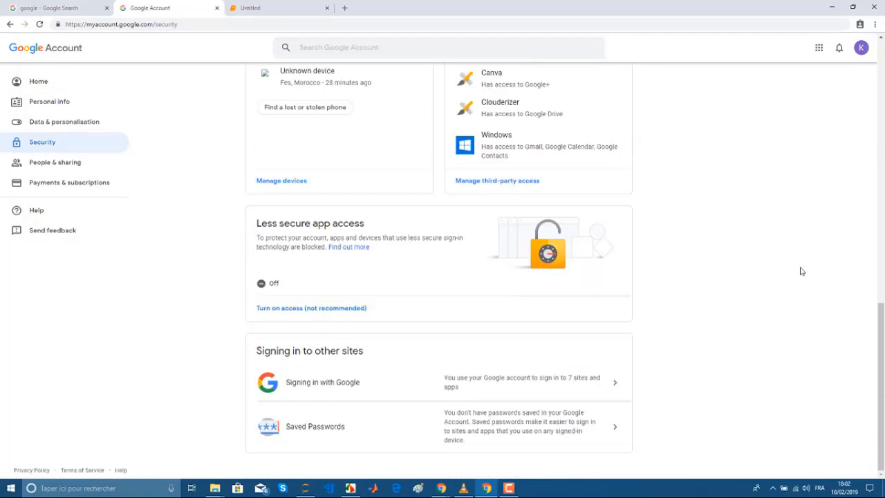
click(311, 307)
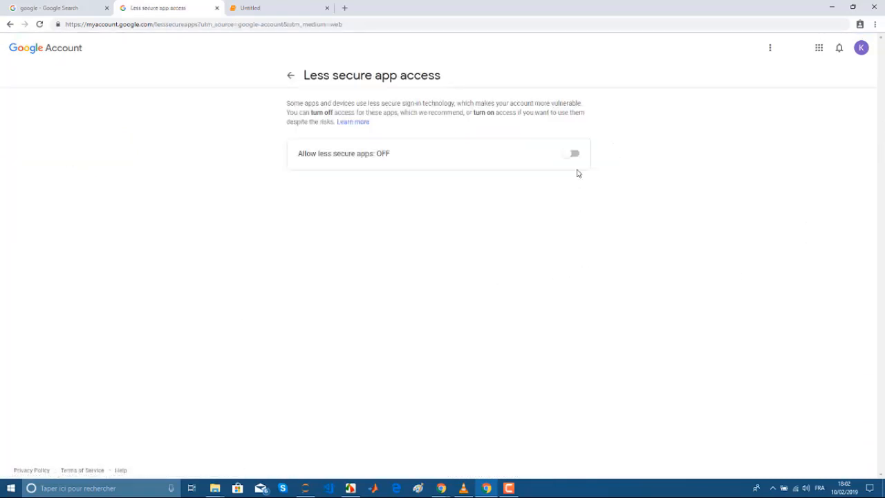
click(570, 153)
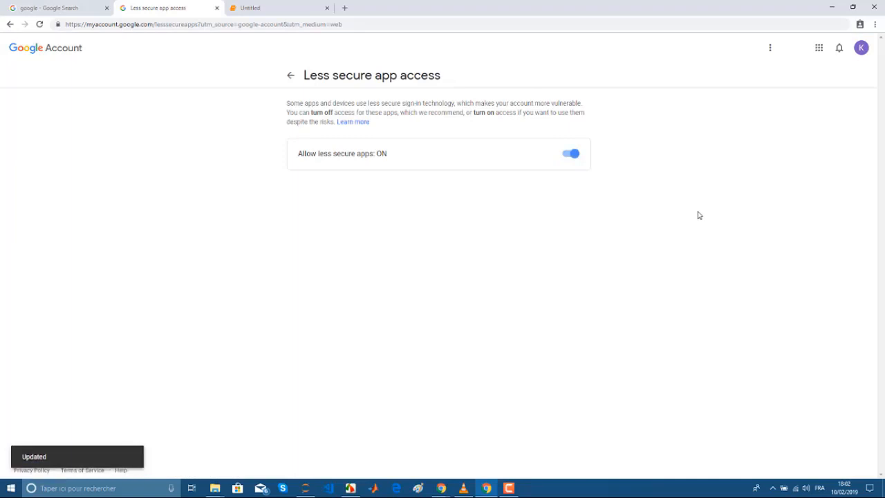
mouse_move(274, 7)
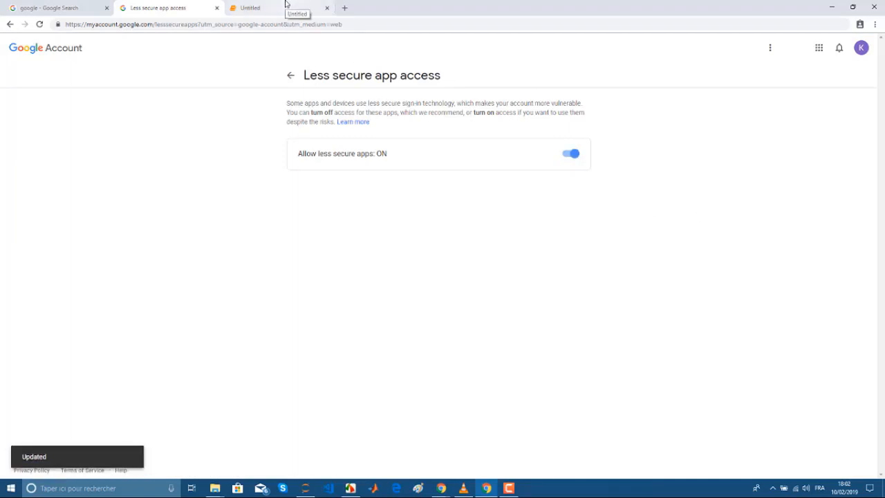
click(252, 8)
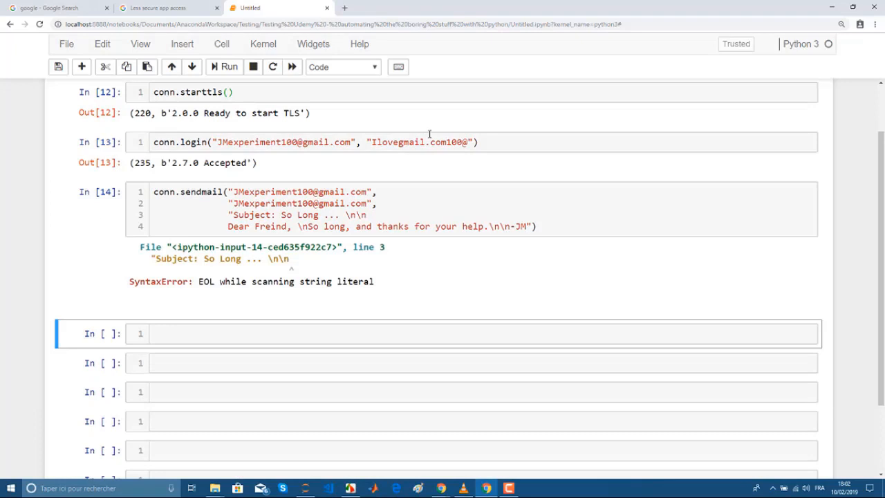
mouse_move(229, 234)
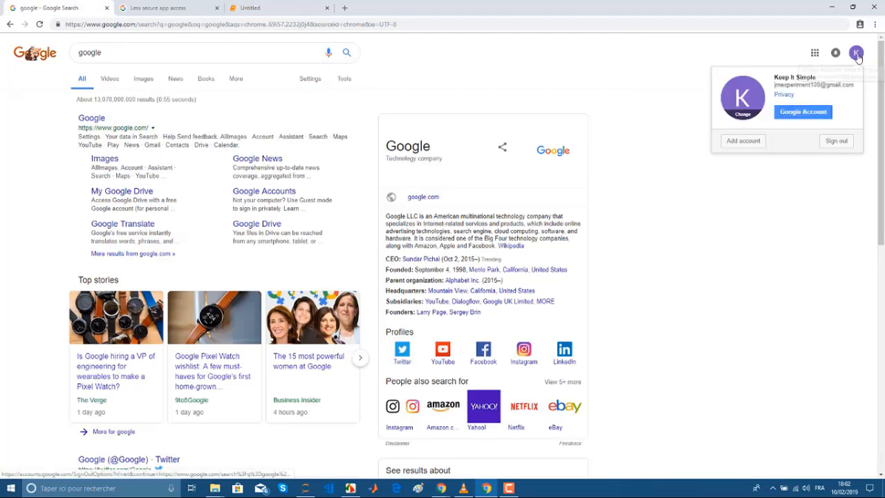
Open Gmail from Google apps, read the 'So Long ...' email, and go back to the notebook
click(813, 53)
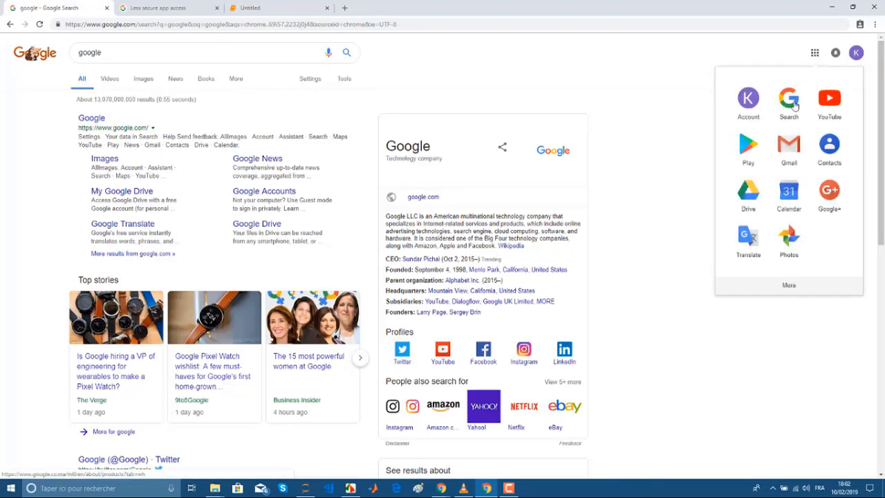
click(789, 97)
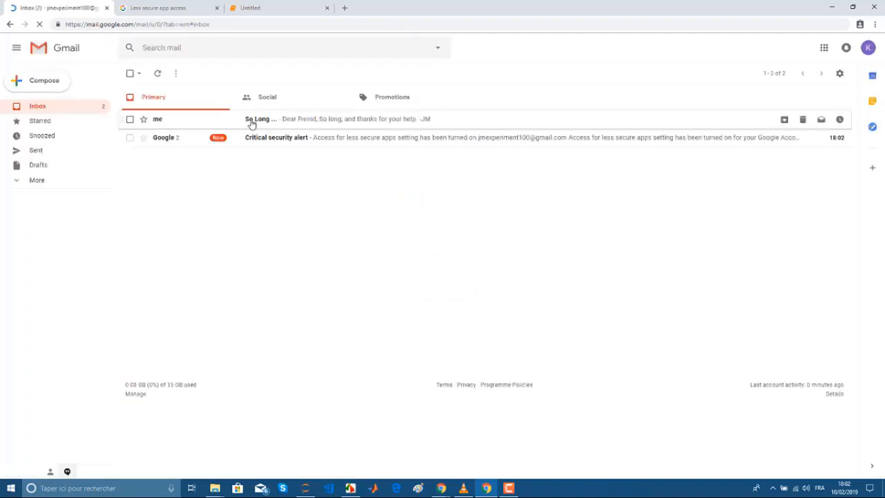
click(260, 119)
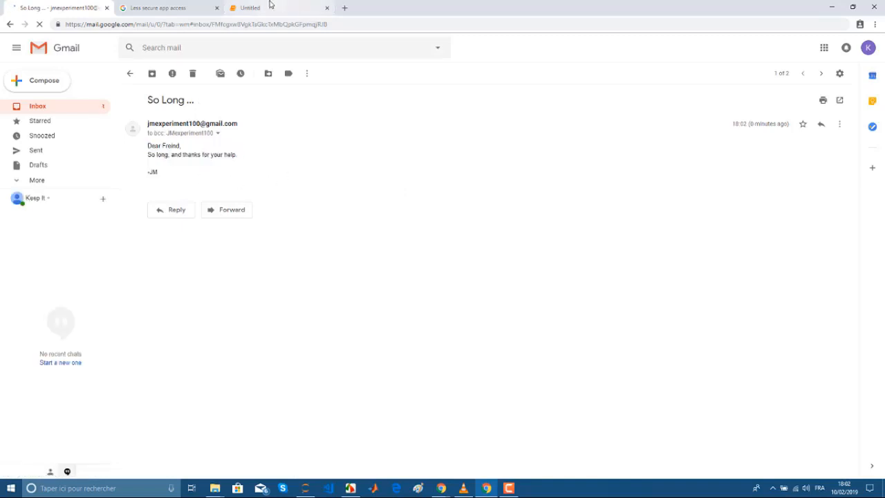
click(256, 8)
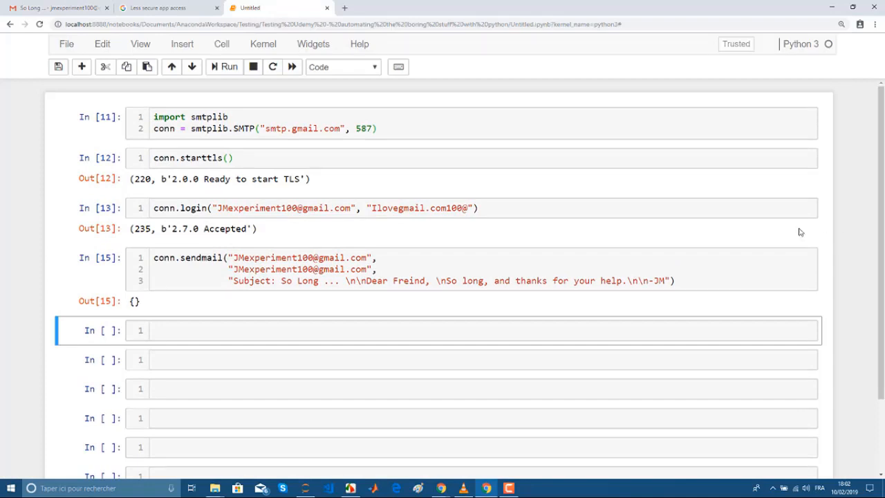